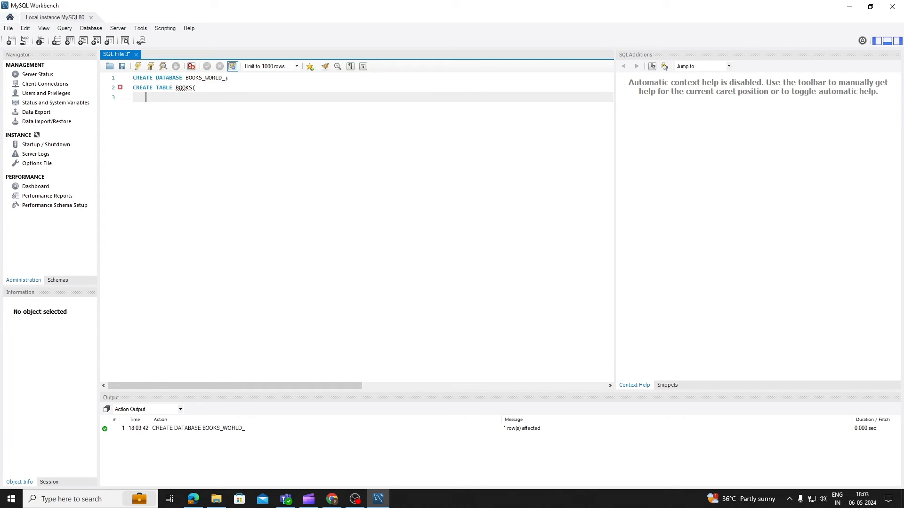
# Define the ID INT AUTO_INCREMENT, TITLE VARCHAR(255) NOT NULL and AUTHOR VARCHAR(255) NOT NULL columns
pyautogui.write('ID INT AUTO_INCREMENT PRIMARY KEY,')
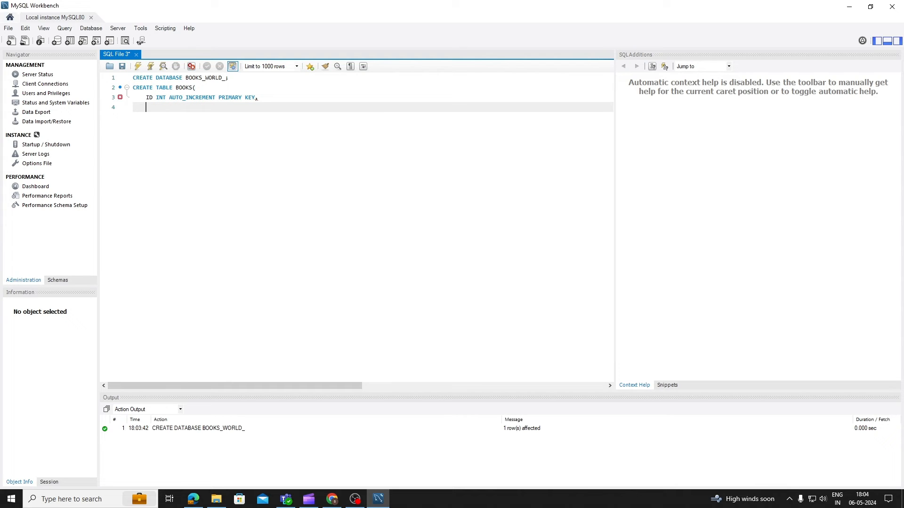
pyautogui.write('TITLE VARCHAR(')
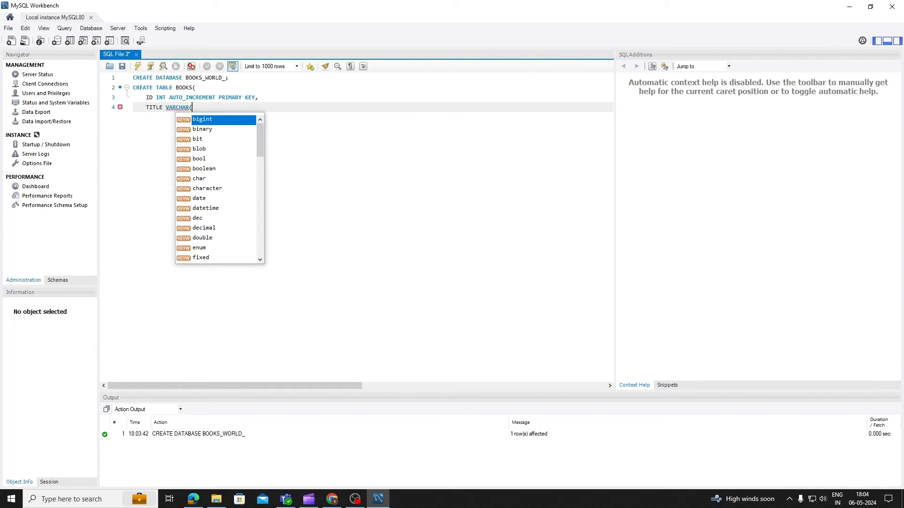
pyautogui.write('255) NOT NULL,')
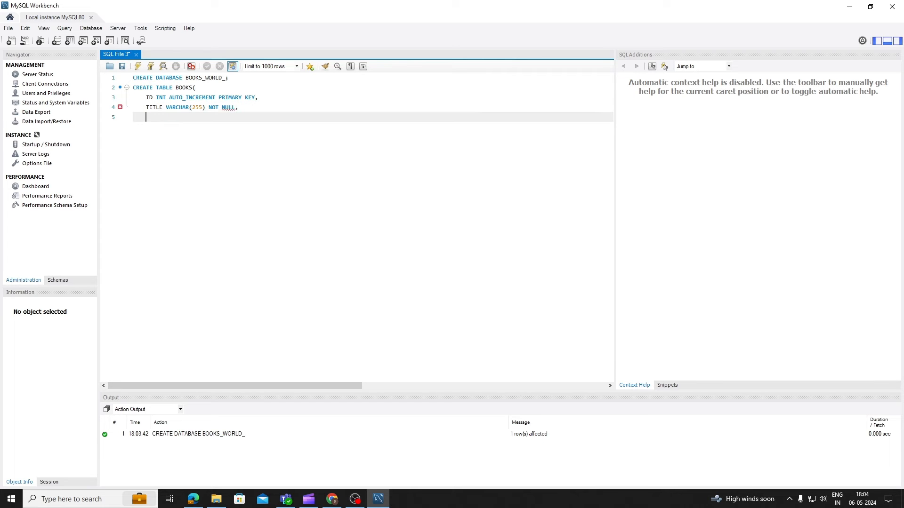
pyautogui.write('AUTHOR')
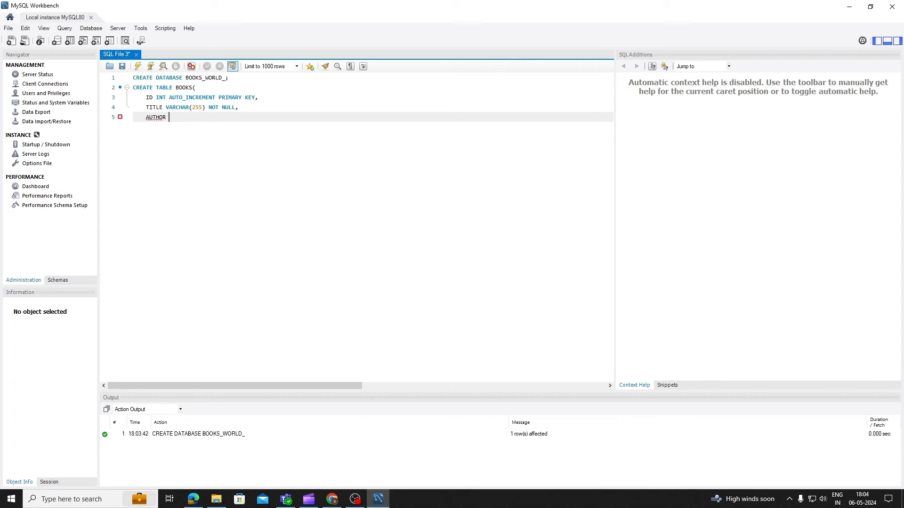
pyautogui.write('VARCHAR(255) NOT NULL')
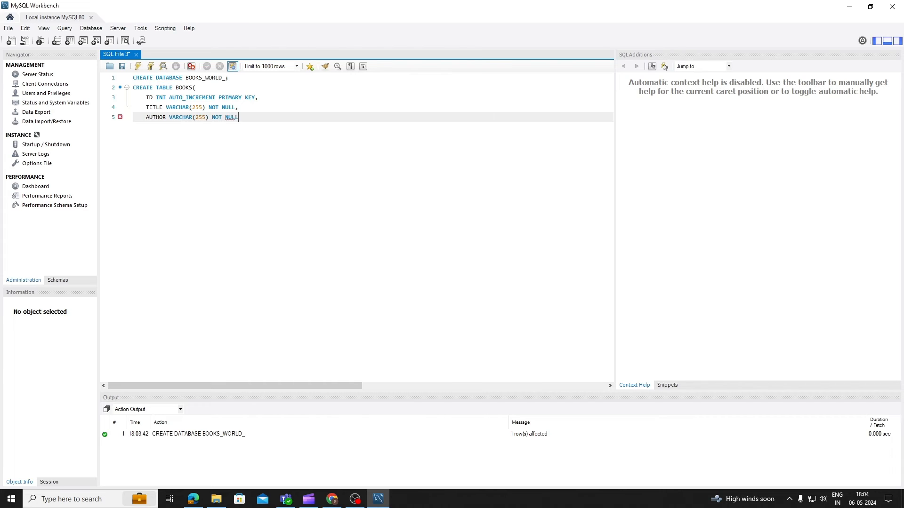
# Add the GENRE CHAR(255), PUBLICATION_DATE DATE and PRICE columns and close the statement with );
pyautogui.write(',')
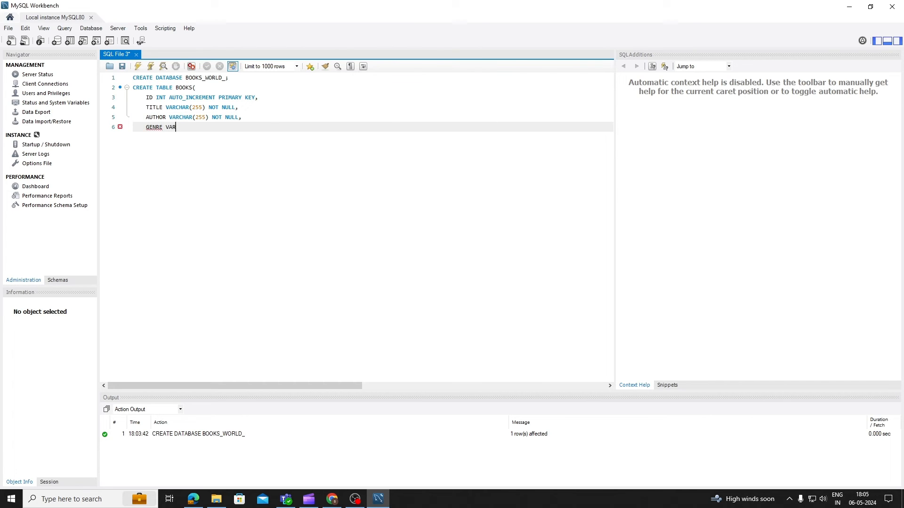
pyautogui.write('CHAR(255)')
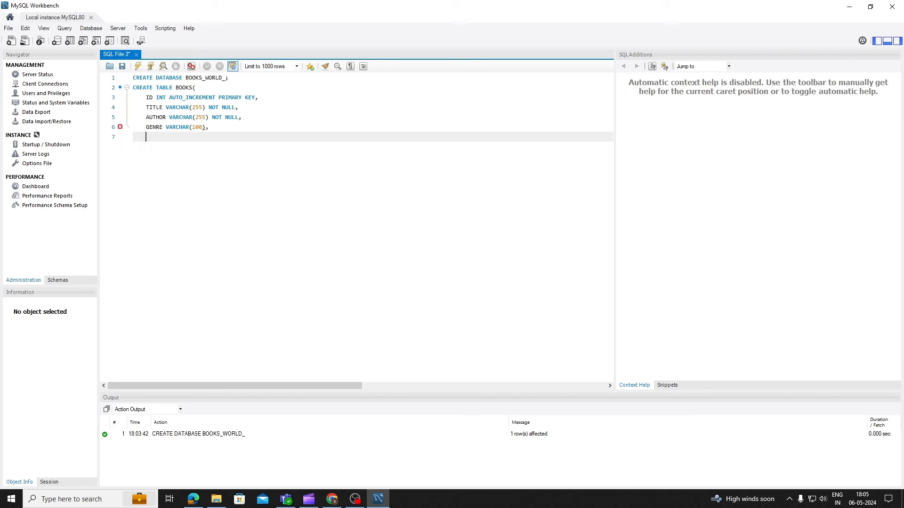
pyautogui.write('PUBLICATION_DATE')
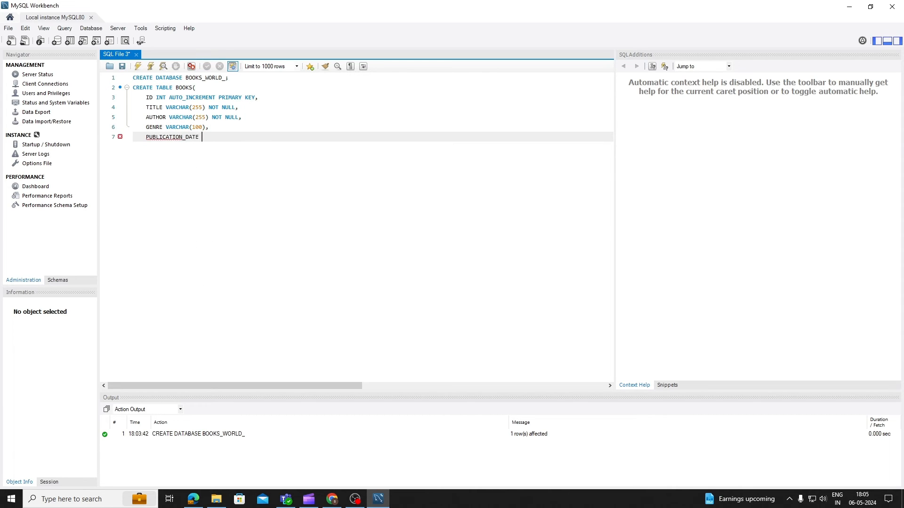
pyautogui.write('DATE,')
pyautogui.write('PRICE DECIMAL(10,2')
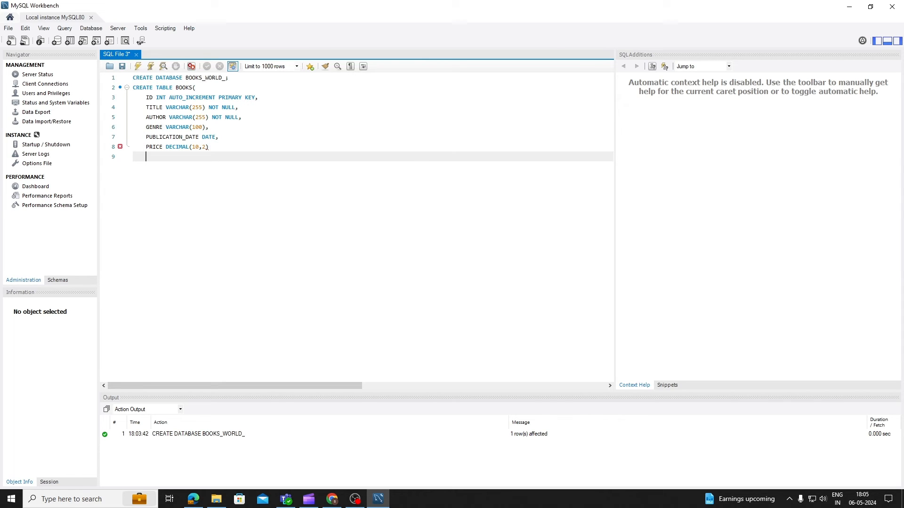
pyautogui.write(');')
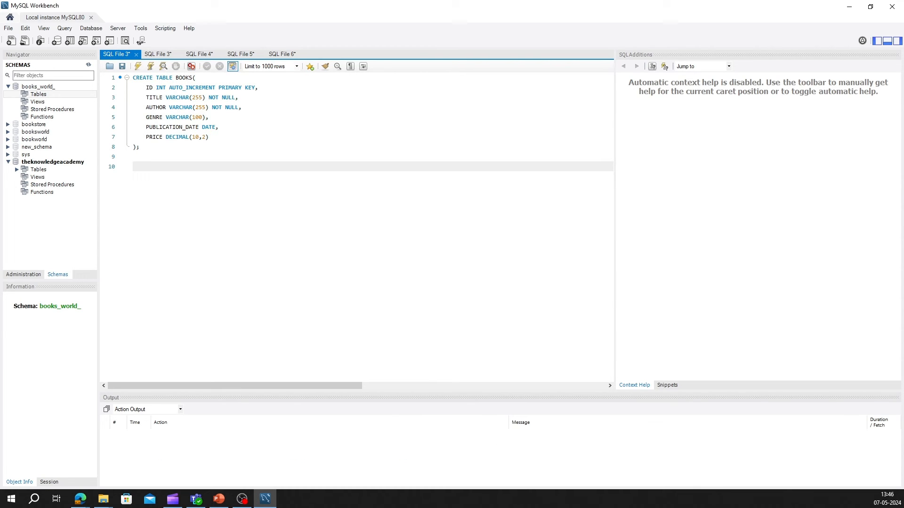
# Write INSERT INTO BOOKS with the TITLE, AUTHOR, GENRE, PUBLICATION_DATE, PRICE column list
pyautogui.write('INSERT INTO')
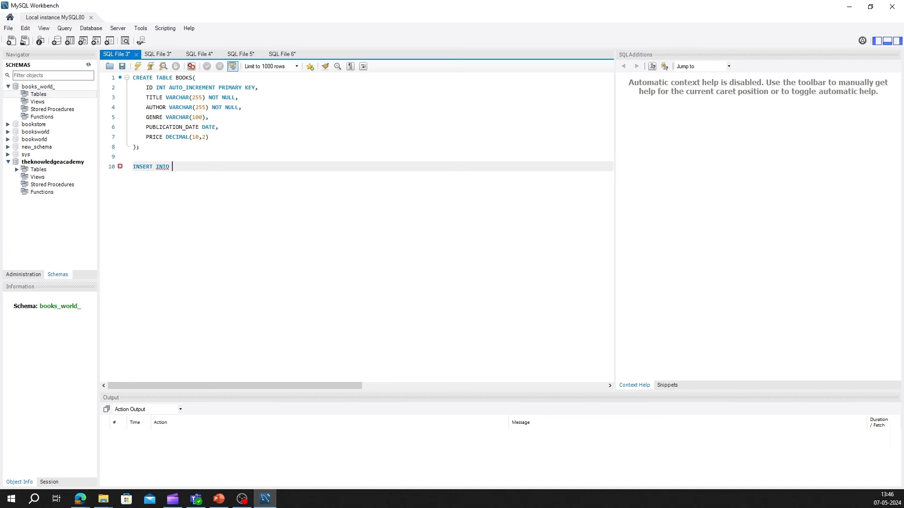
pyautogui.write('BOOKS')
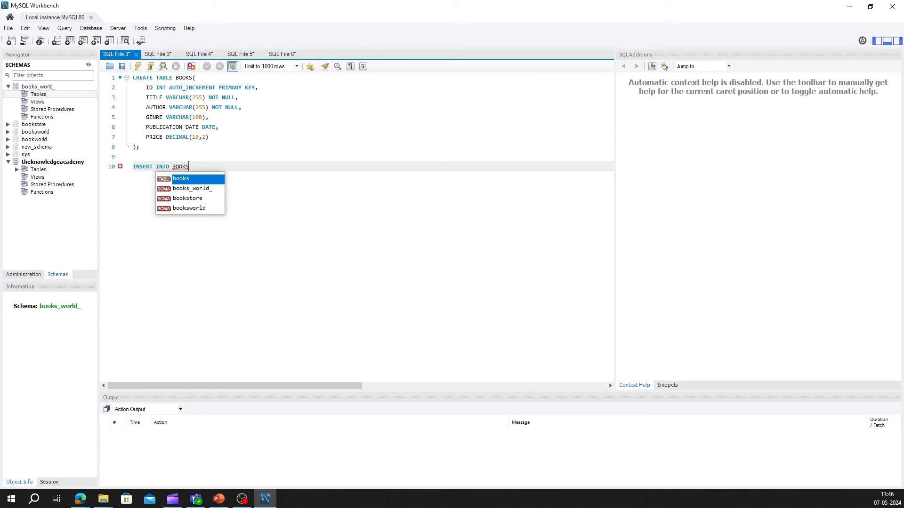
pyautogui.write('(TITLE, A')
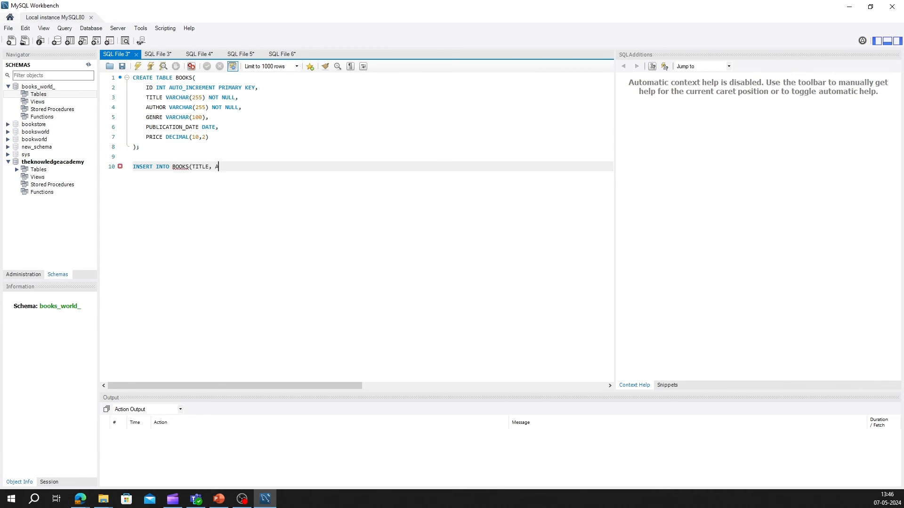
pyautogui.write('UTHOR, GENRE')
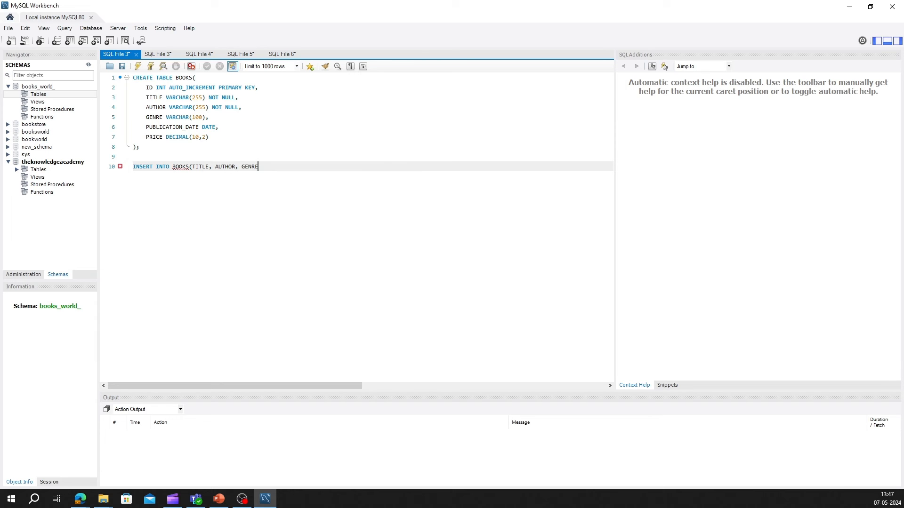
pyautogui.write(', PUBLICATION')
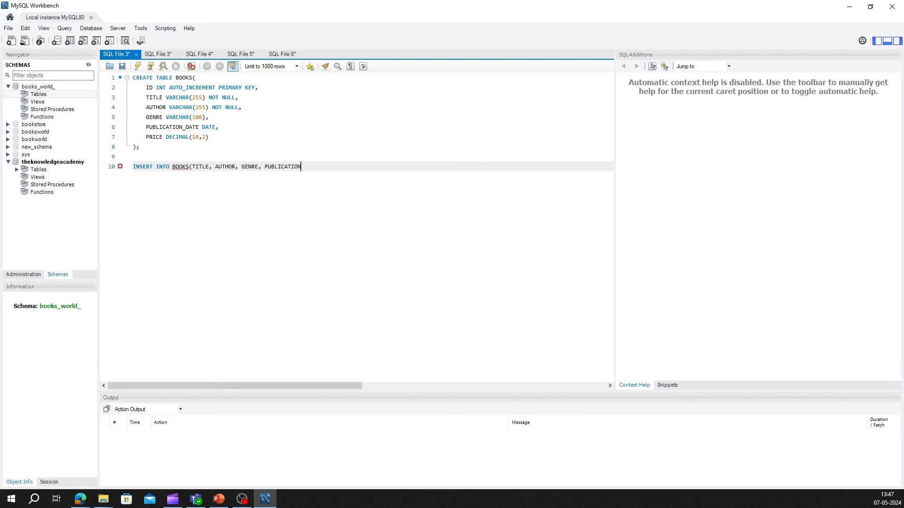
pyautogui.write('_DATE,')
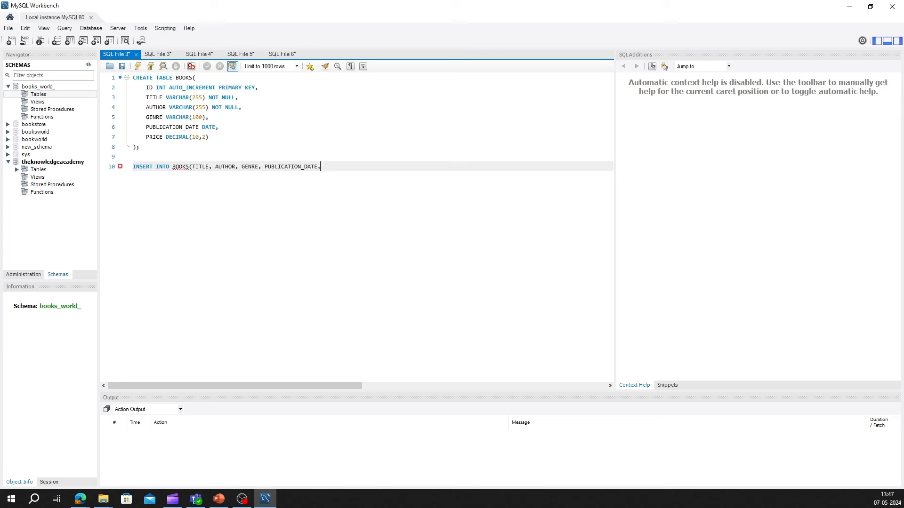
pyautogui.write('PRICE)')
pyautogui.write("VALUES('To Kill the moc")
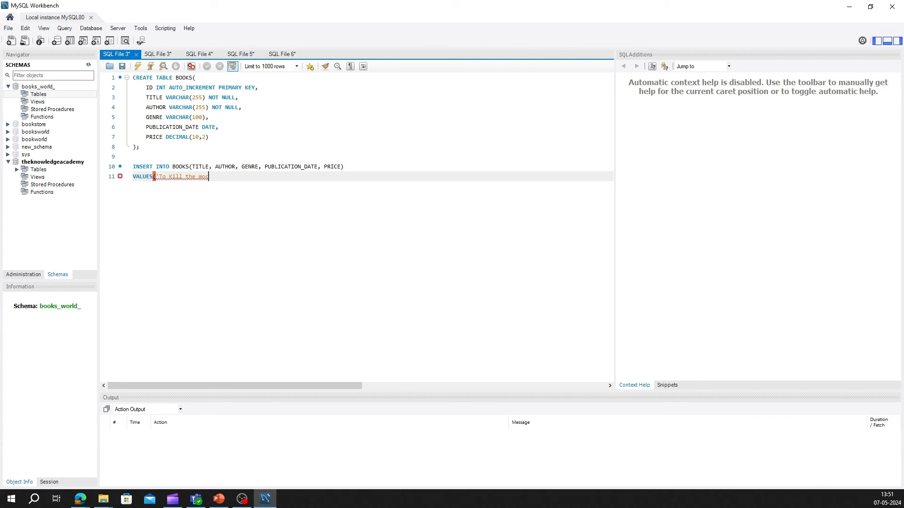
# Add the value rows including 'To Kill the Mockingbird', 'Harper Lee', 'Fiction', '1970-07-11', 12.99 and execute, reporting 3 rows affected
pyautogui.write('kingbird')
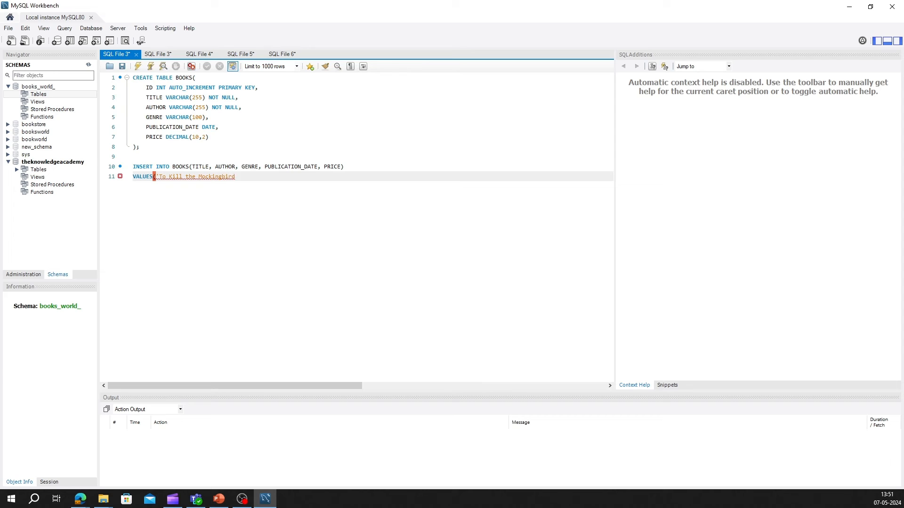
pyautogui.write("', 'Harper Lee', 'Fiction', '1970-07-11',")
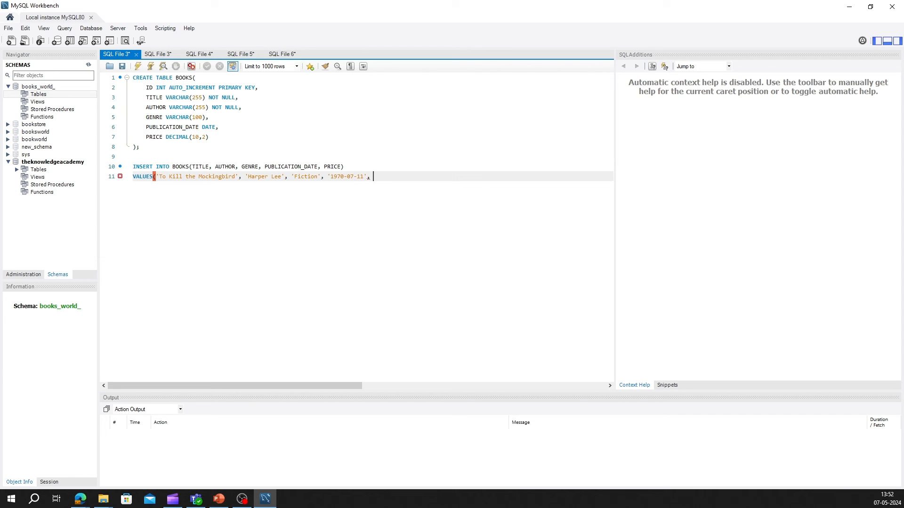
pyautogui.write('12.99);')
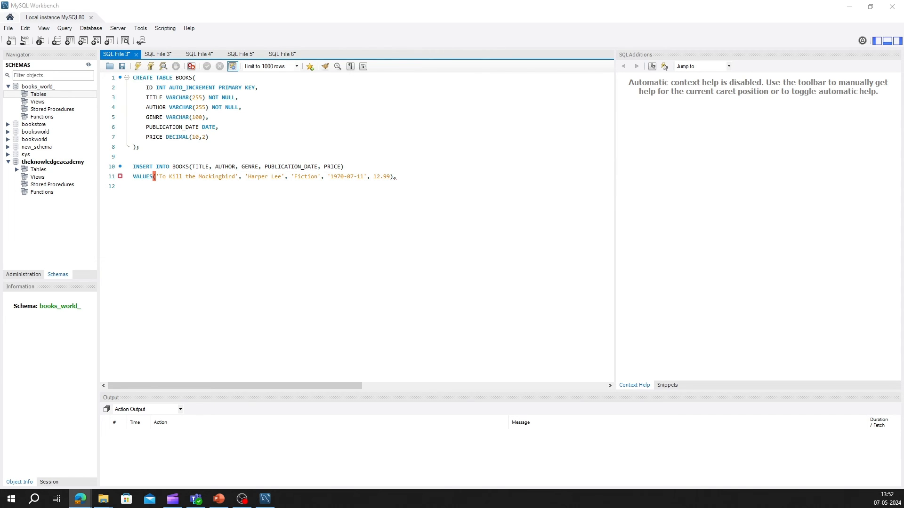
pyautogui.click(150, 66)
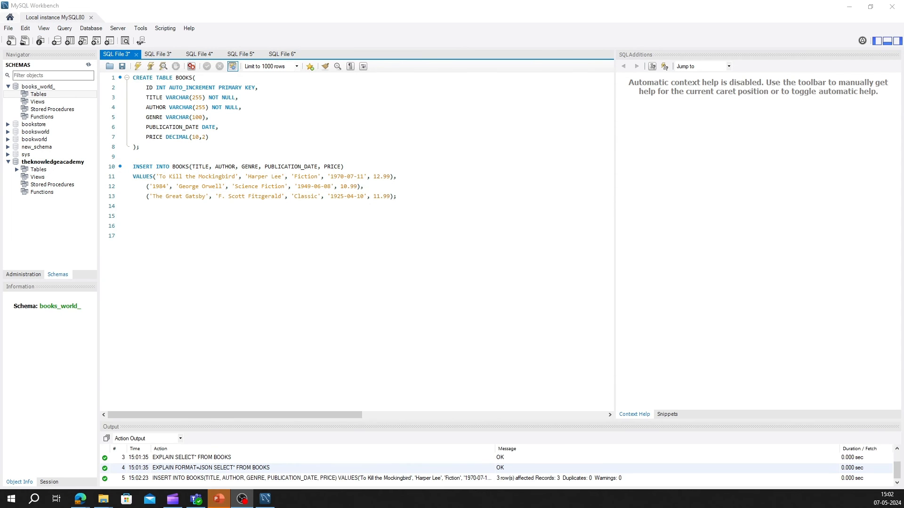
# Write SELECT * FROM BOOKS; below the insert and execute it
pyautogui.write('SELE')
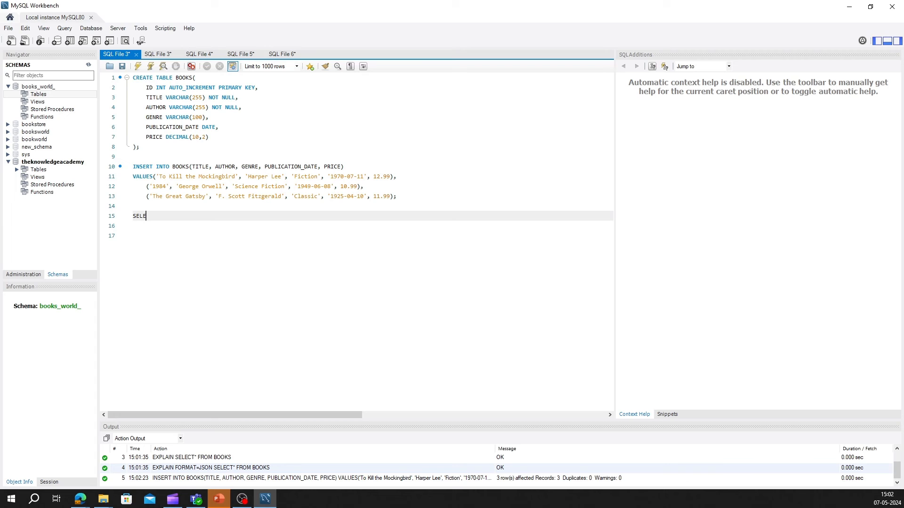
pyautogui.write('CT')
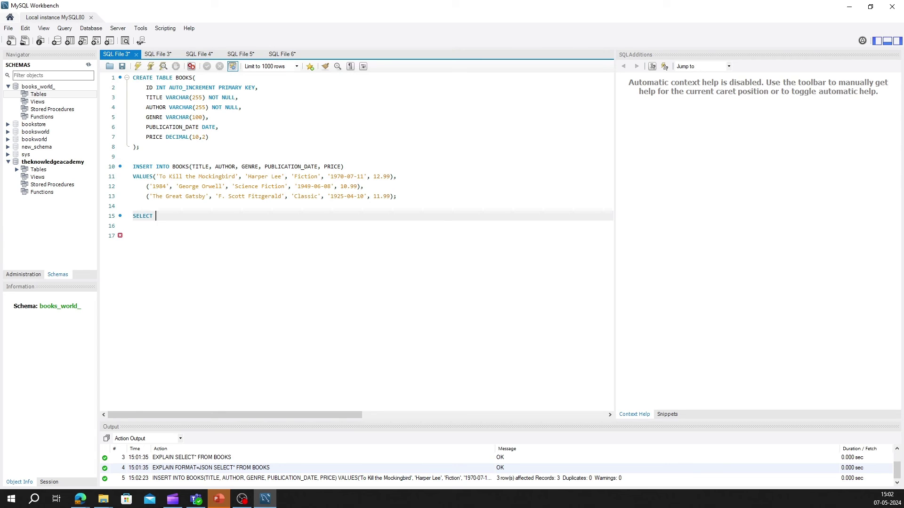
pyautogui.write('* FROM')
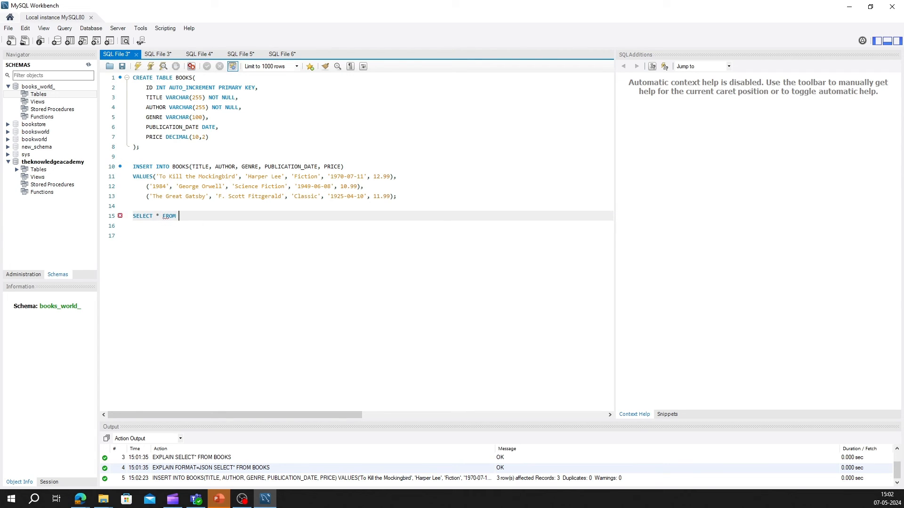
pyautogui.write('BOOKS')
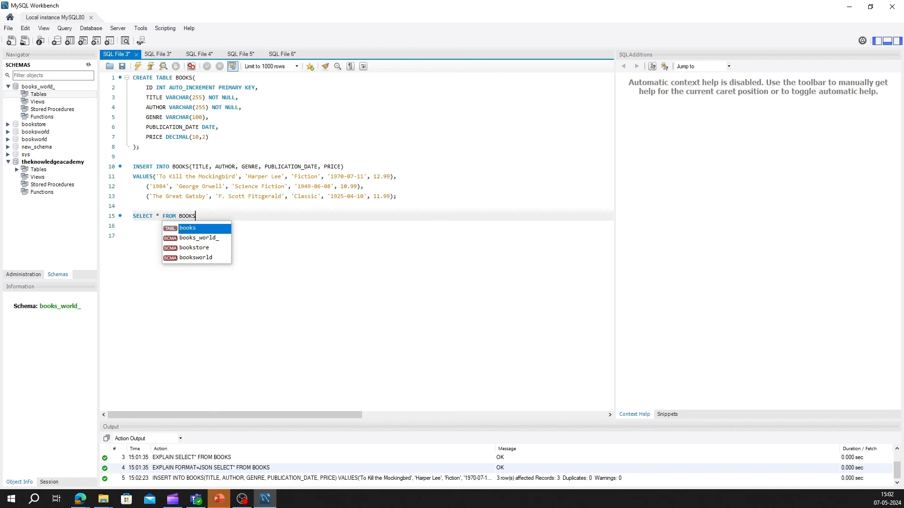
pyautogui.write(';')
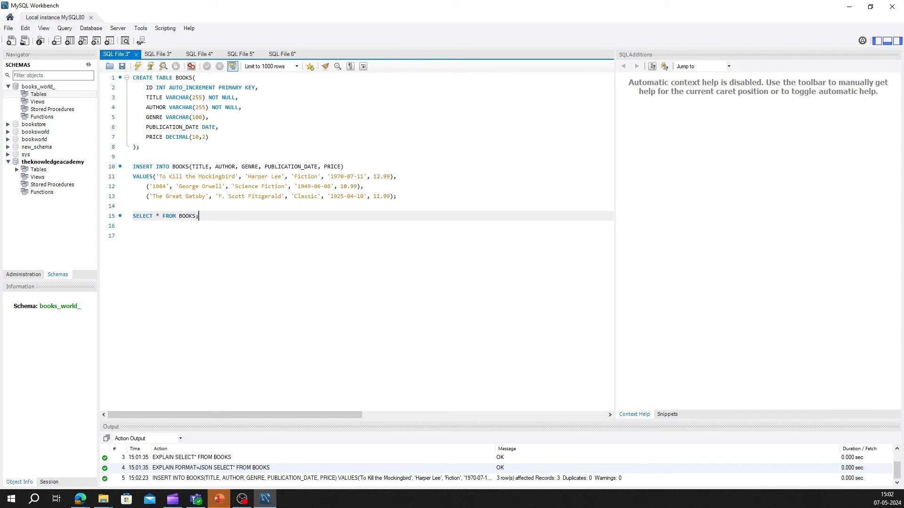
pyautogui.click(149, 66)
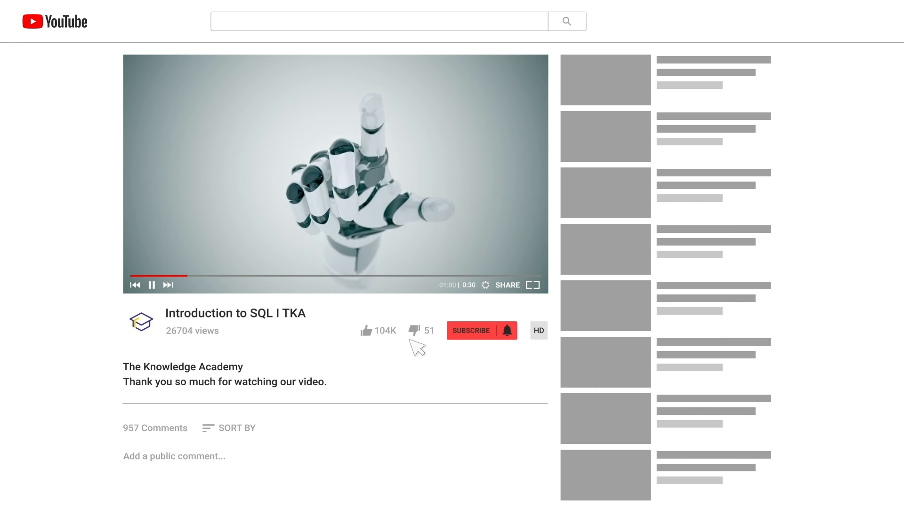
pyautogui.click(472, 330)
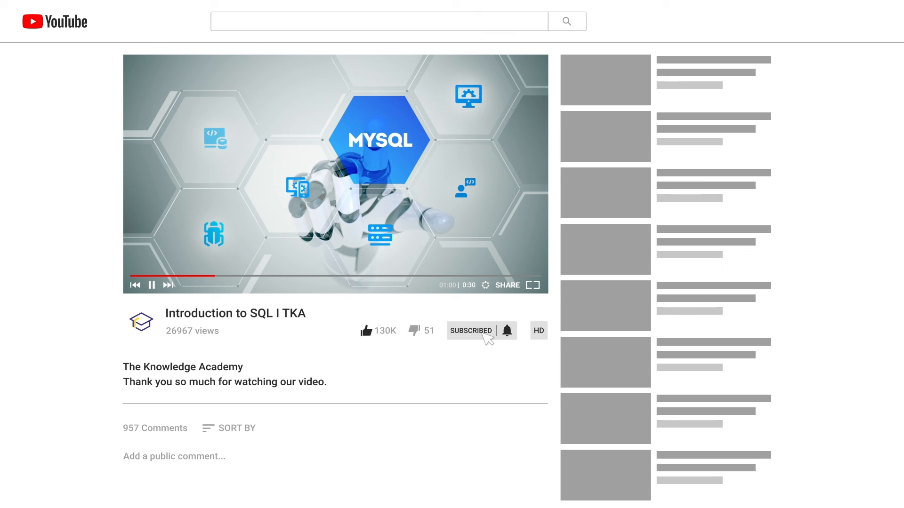